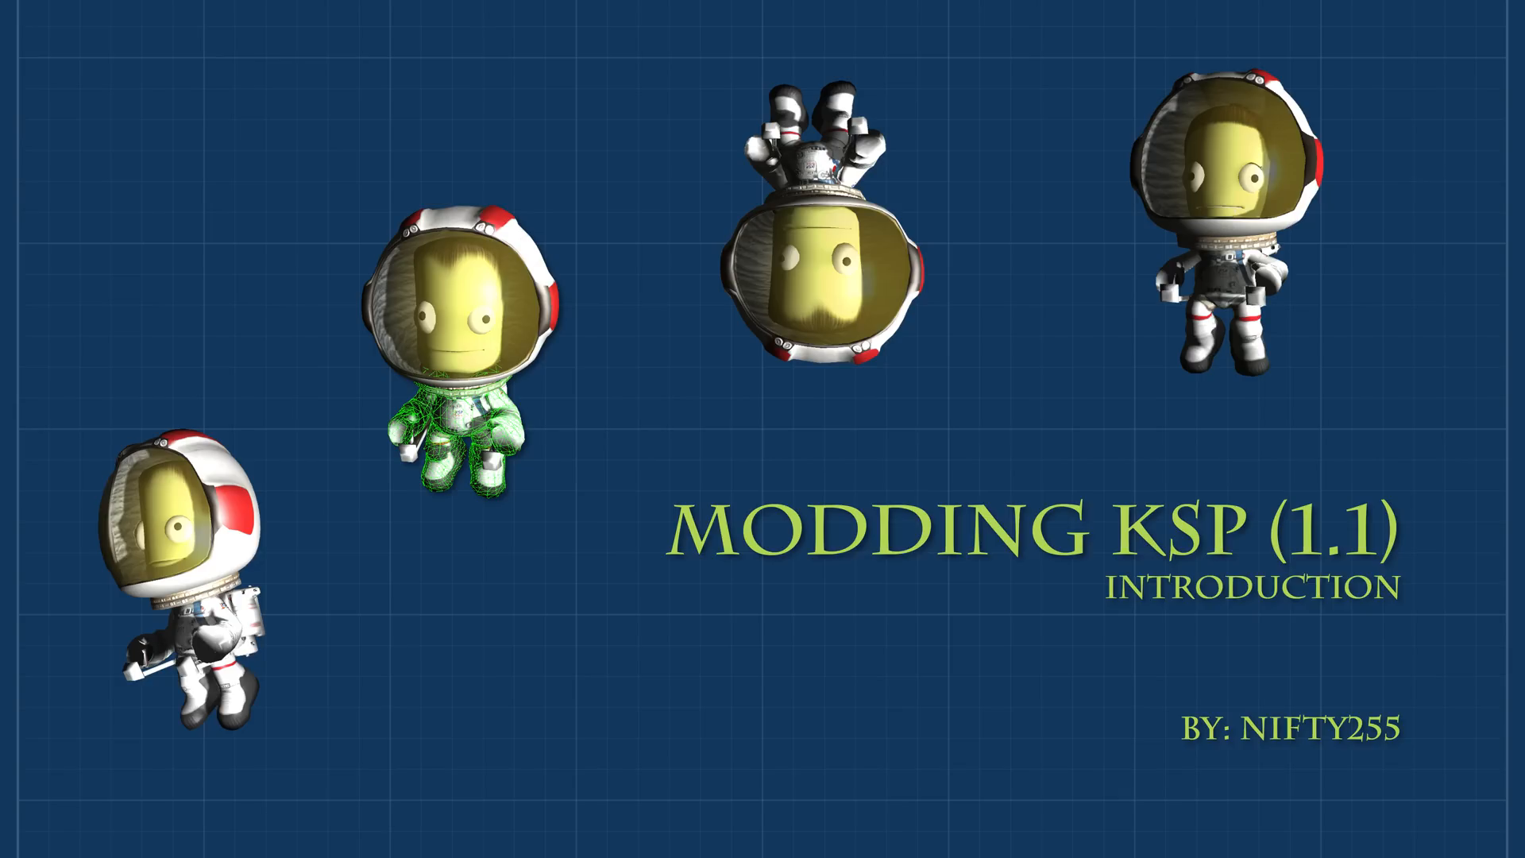
Step: Advance past the title and first roadmap slide to the Volume 2 and 3 roadmap slide
key(right)
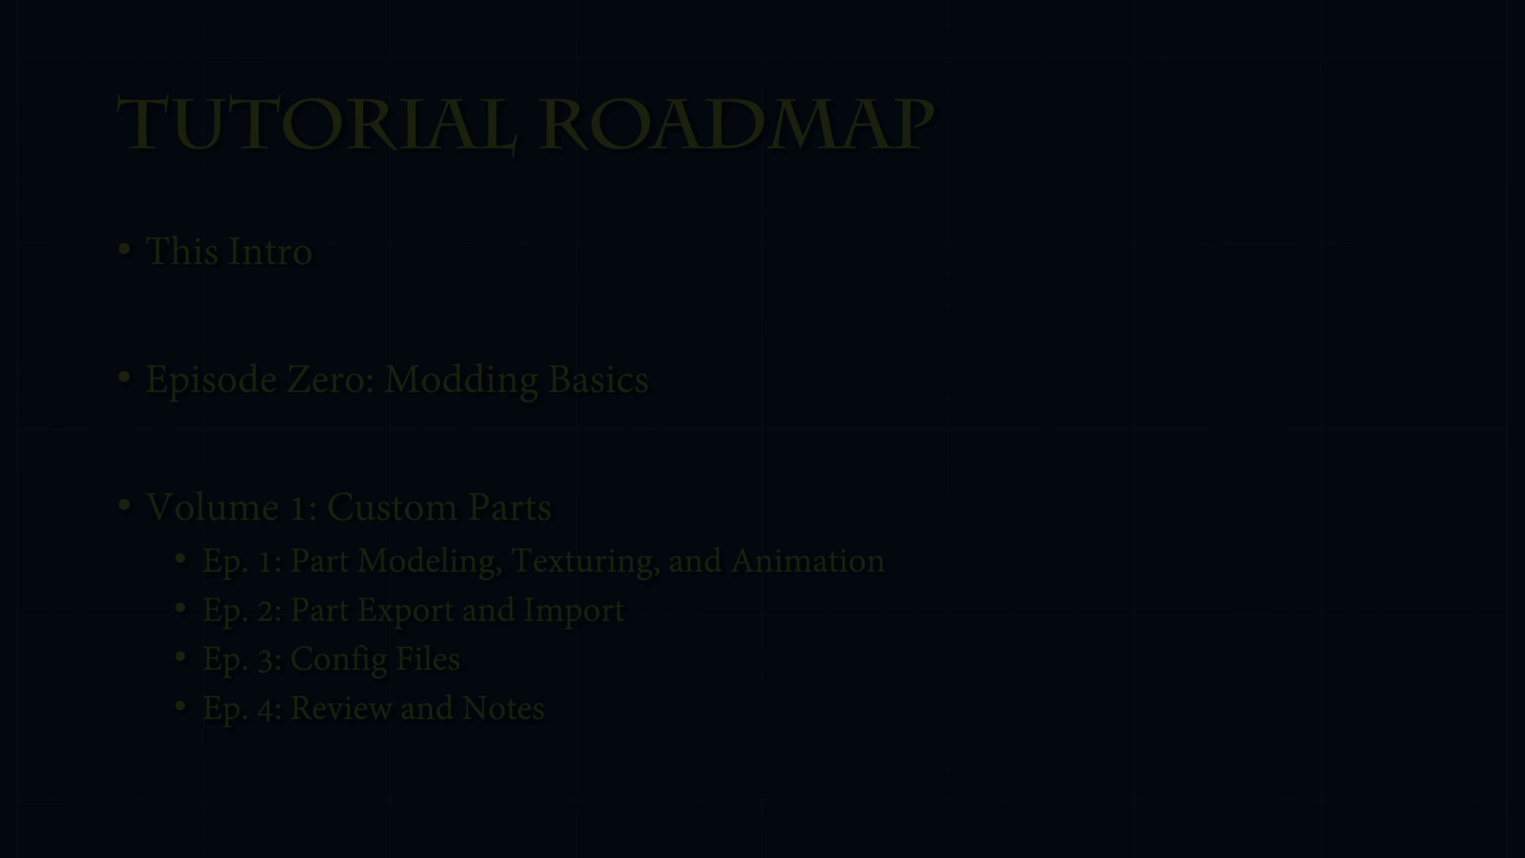
key(Right)
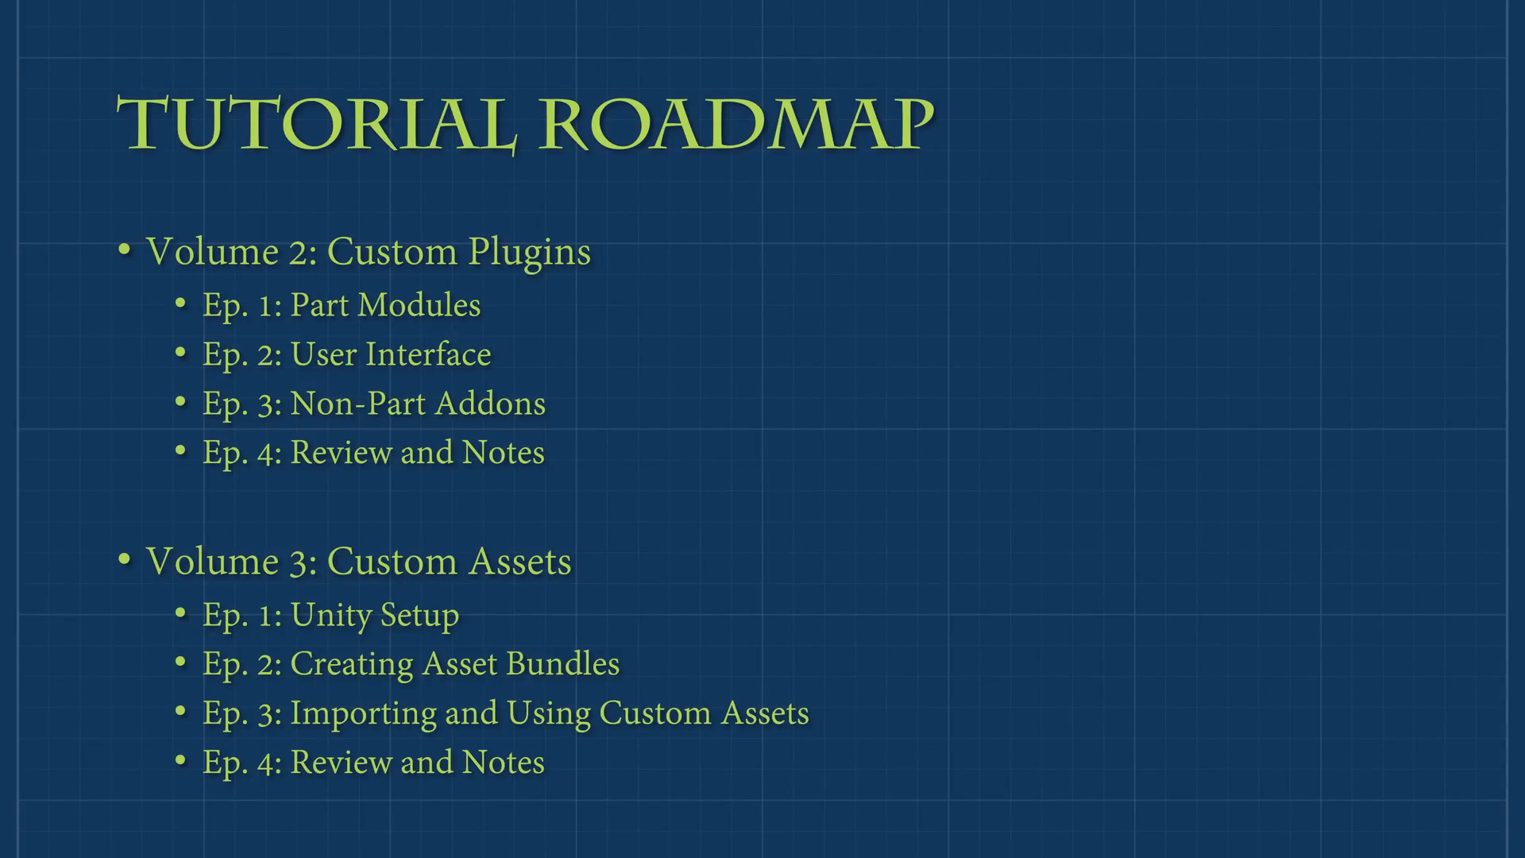